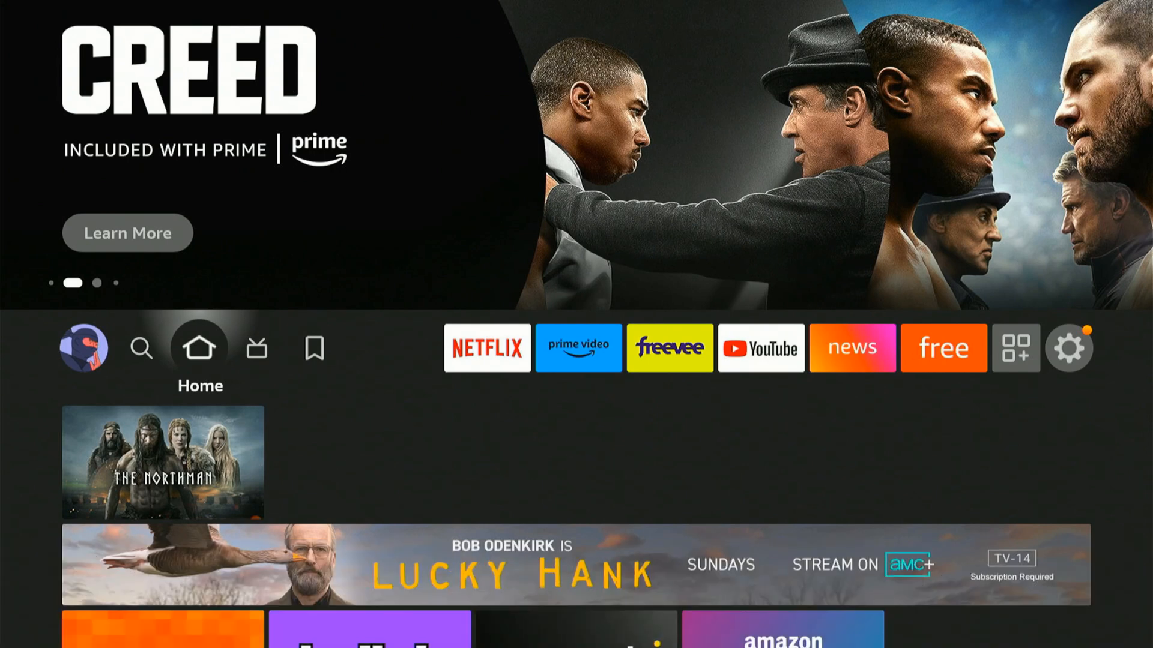
- Bring up the search page from the magnifier icon in the top navigation bar
left_click(142, 348)
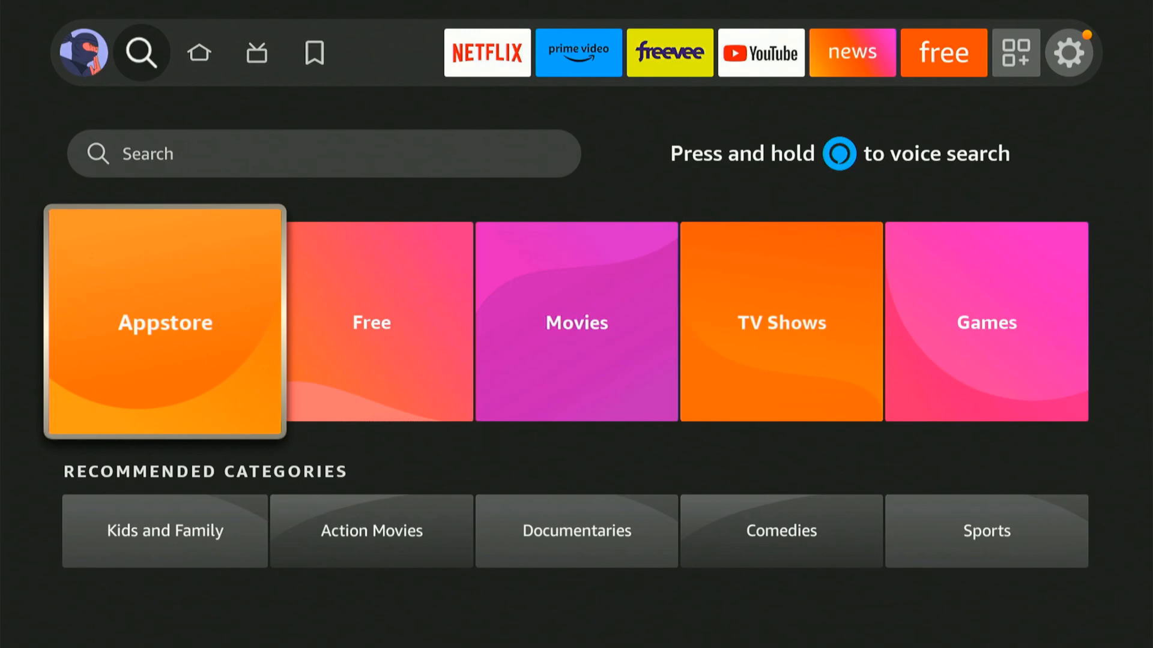
- Show the Appstore App Library filtered to not-installed apps like fuboTV, Sling and Crunchyroll
left_click(164, 322)
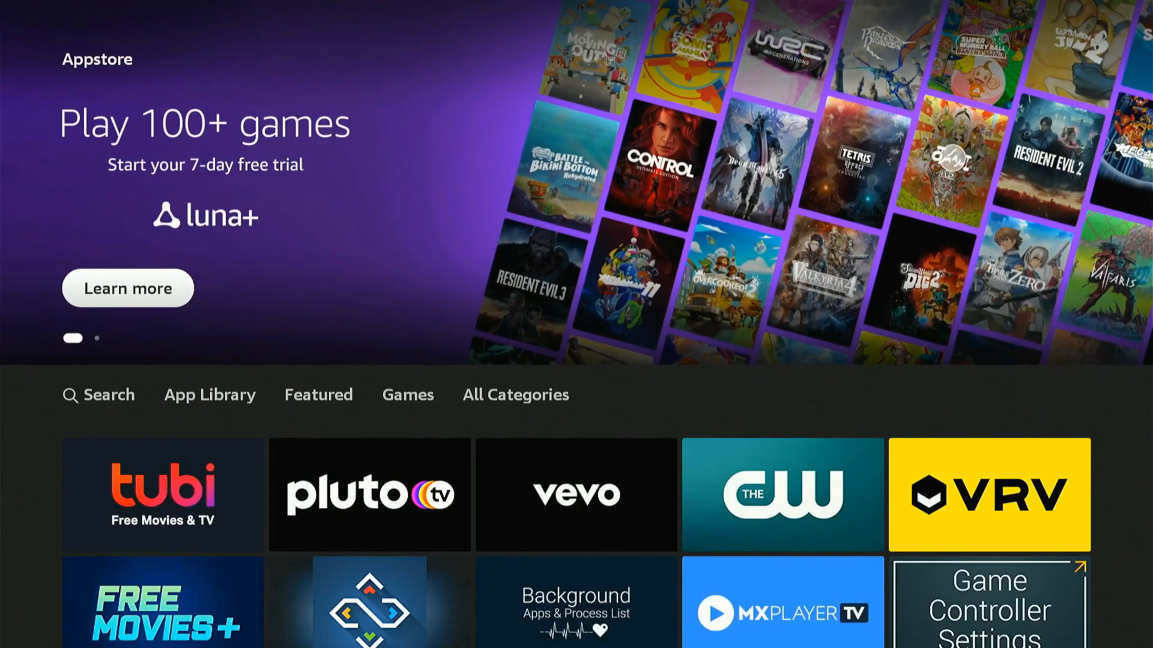
left_click(209, 395)
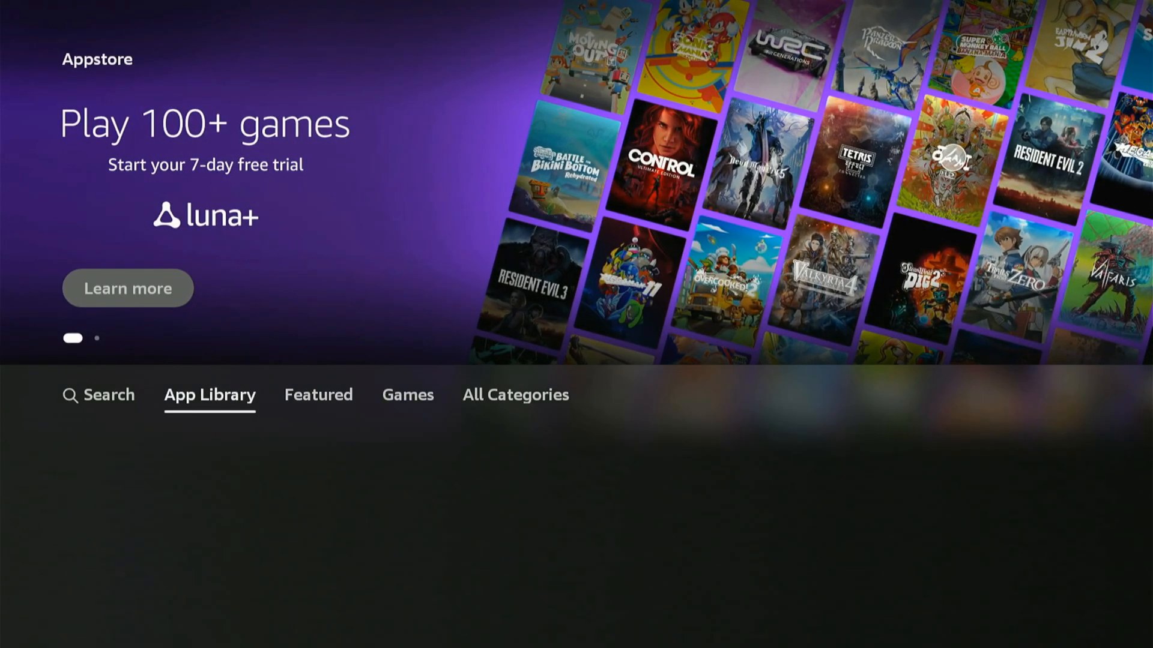
left_click(209, 395)
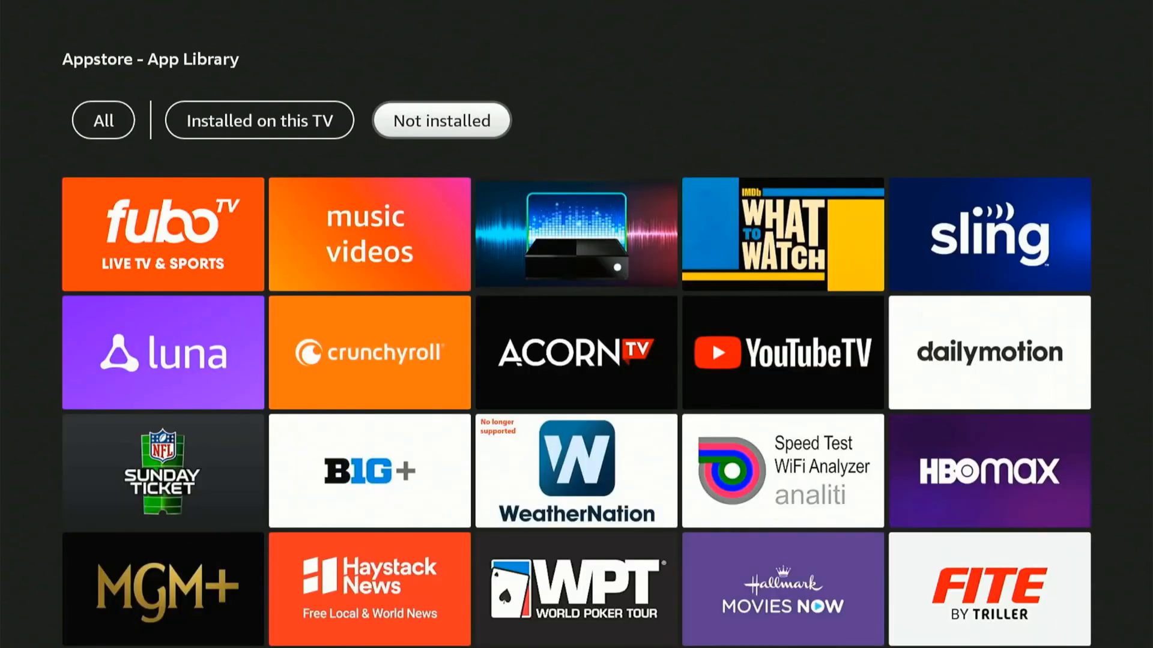
scroll("up", 3)
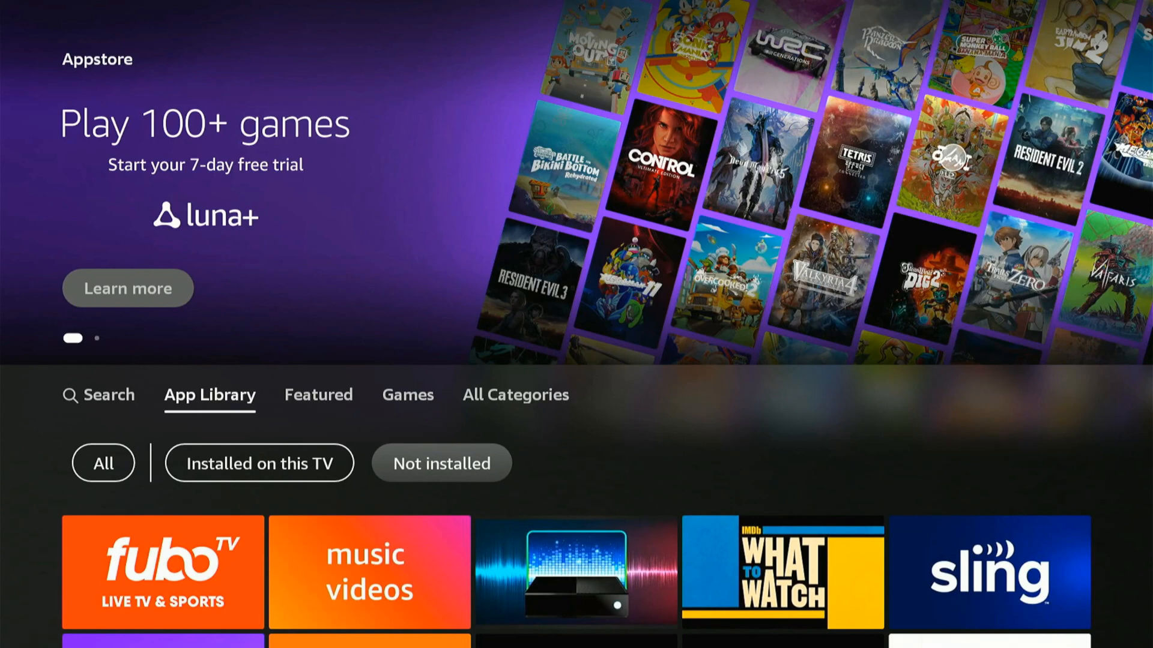
left_click(317, 395)
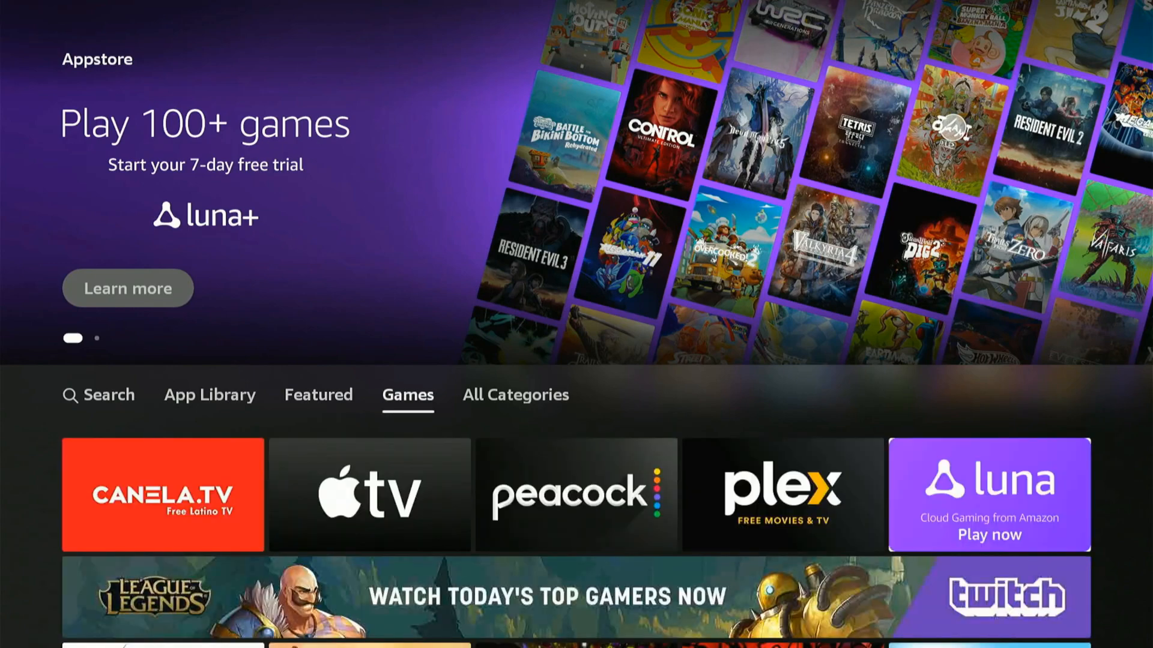
left_click(515, 395)
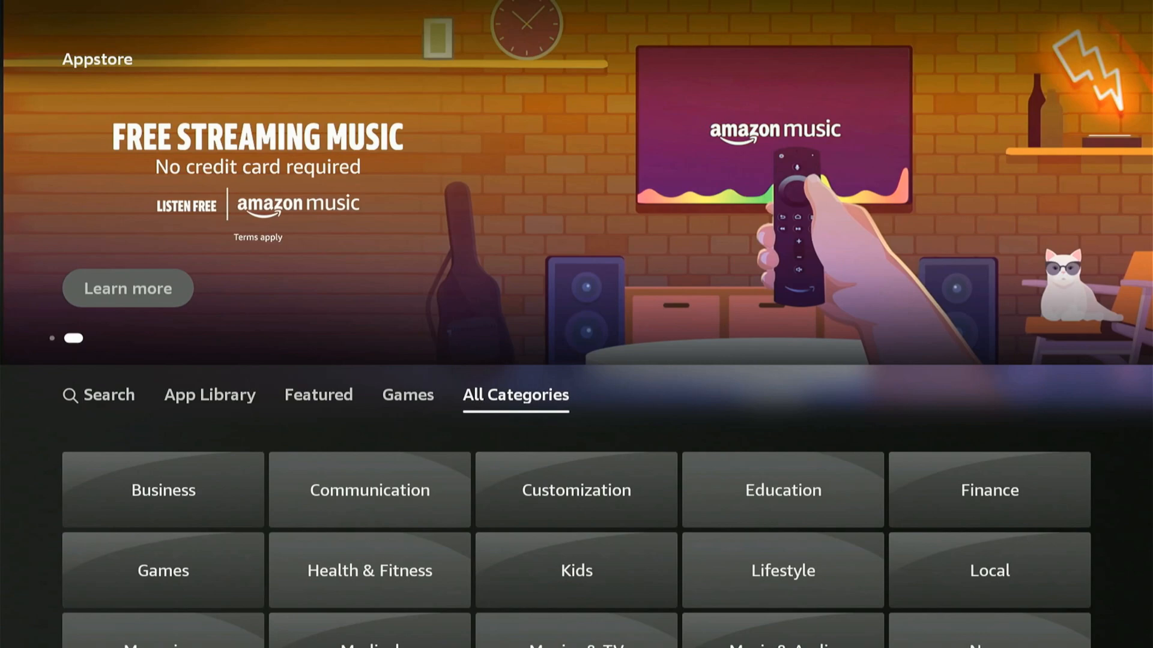
scroll("down", 3)
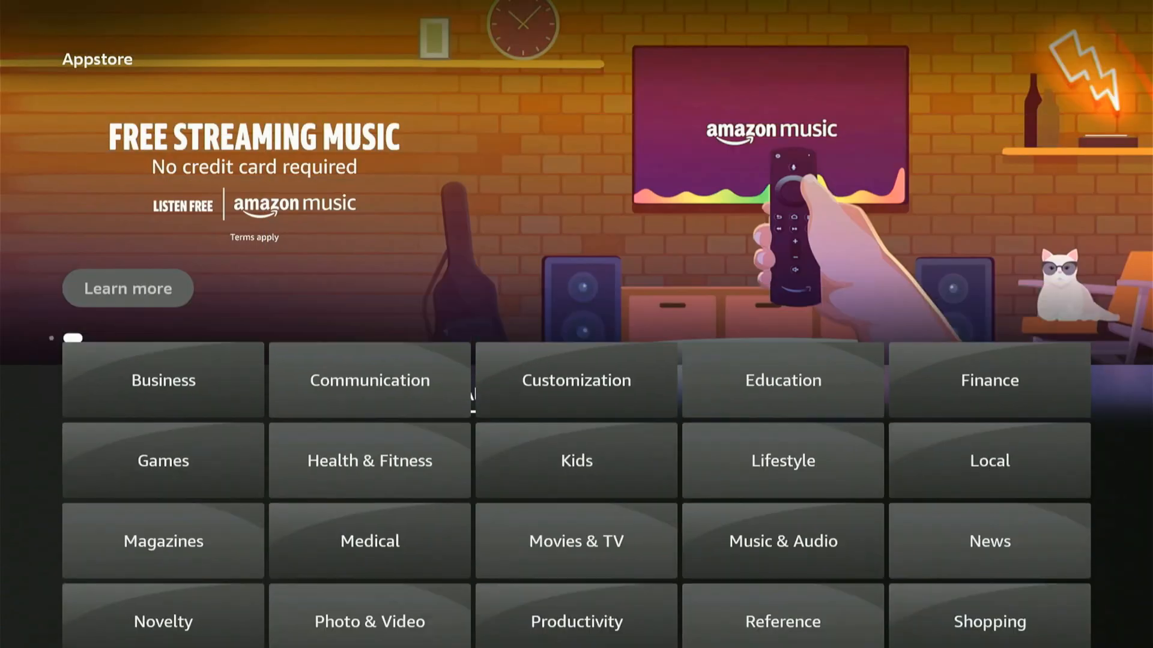
left_click(209, 394)
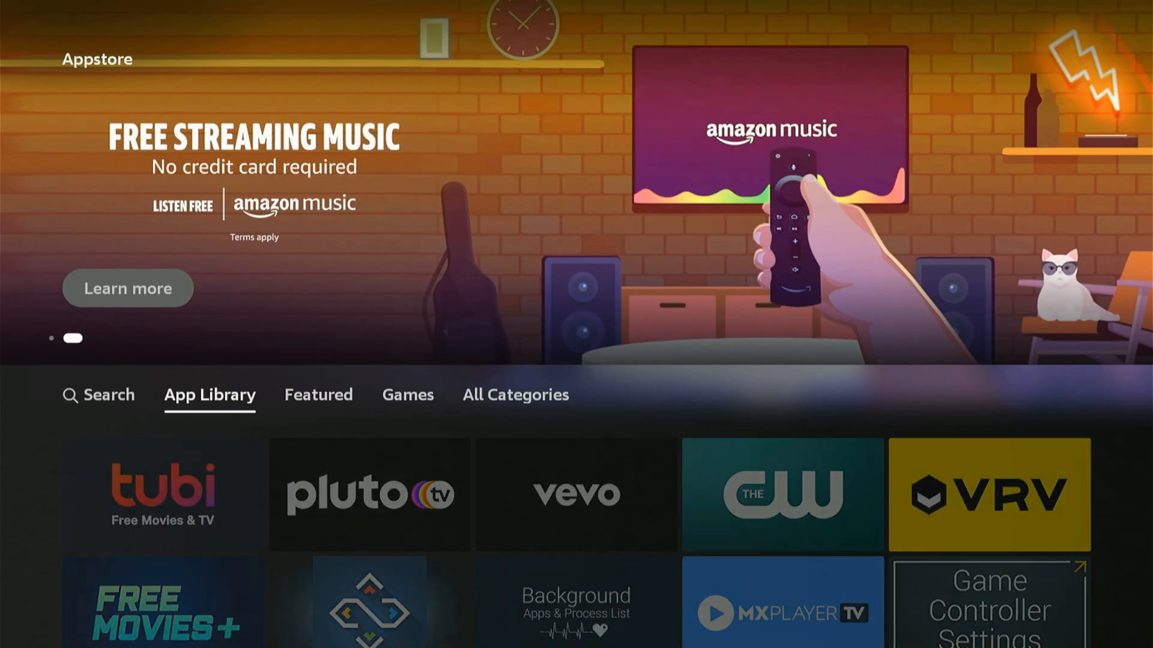
- Visit the Appstore search page, then return to the home screen with My Stuff highlighted
left_click(98, 396)
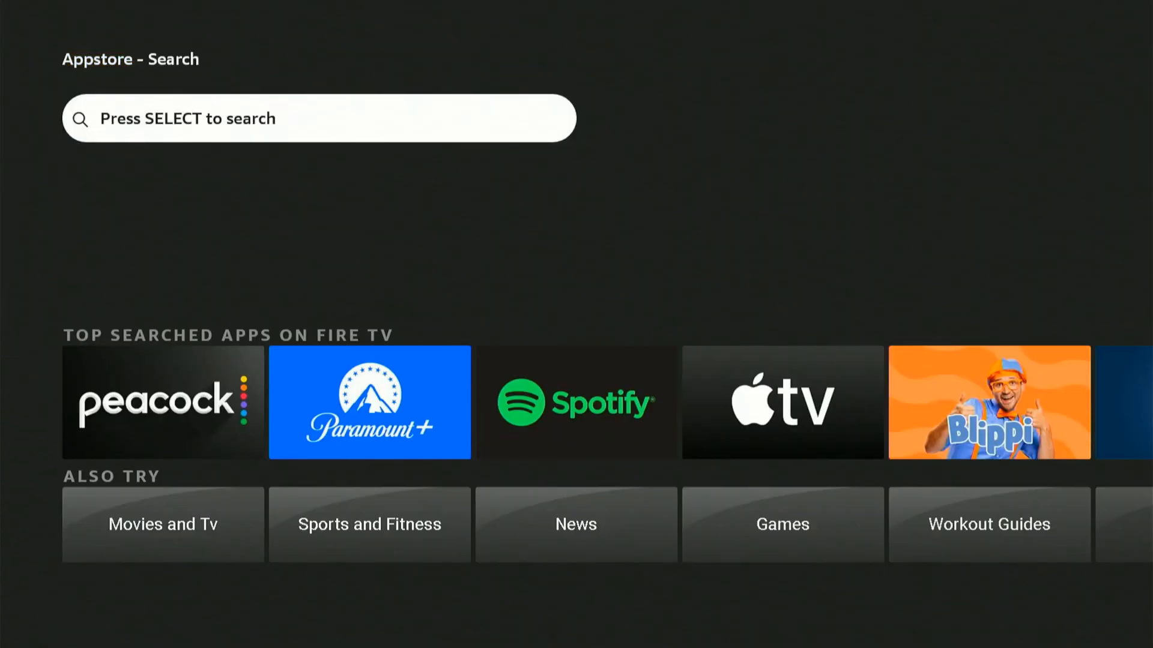
left_click(317, 119)
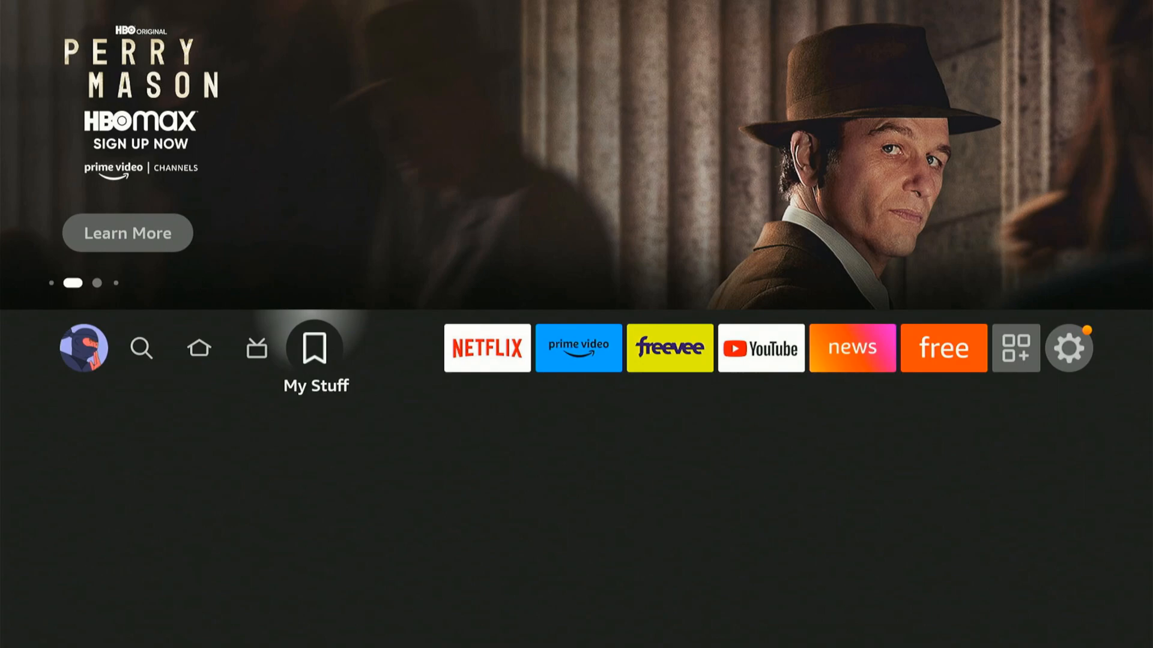
- Bring up the quick menu and enter the installed apps library to locate Hulu
left_click(487, 348)
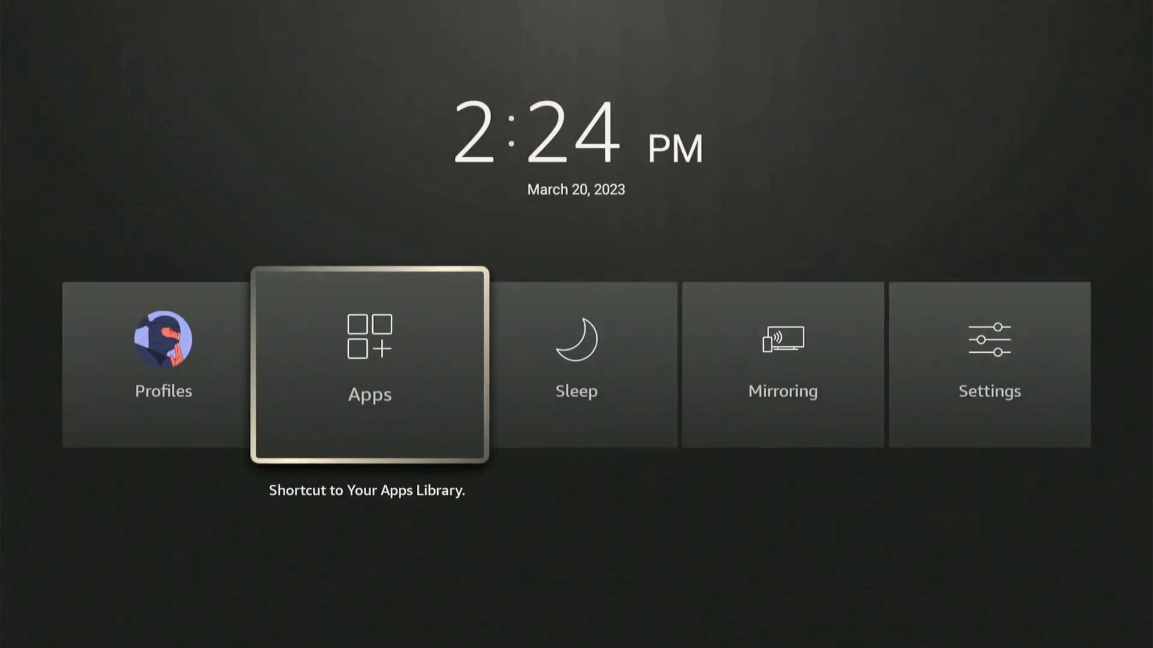
left_click(369, 364)
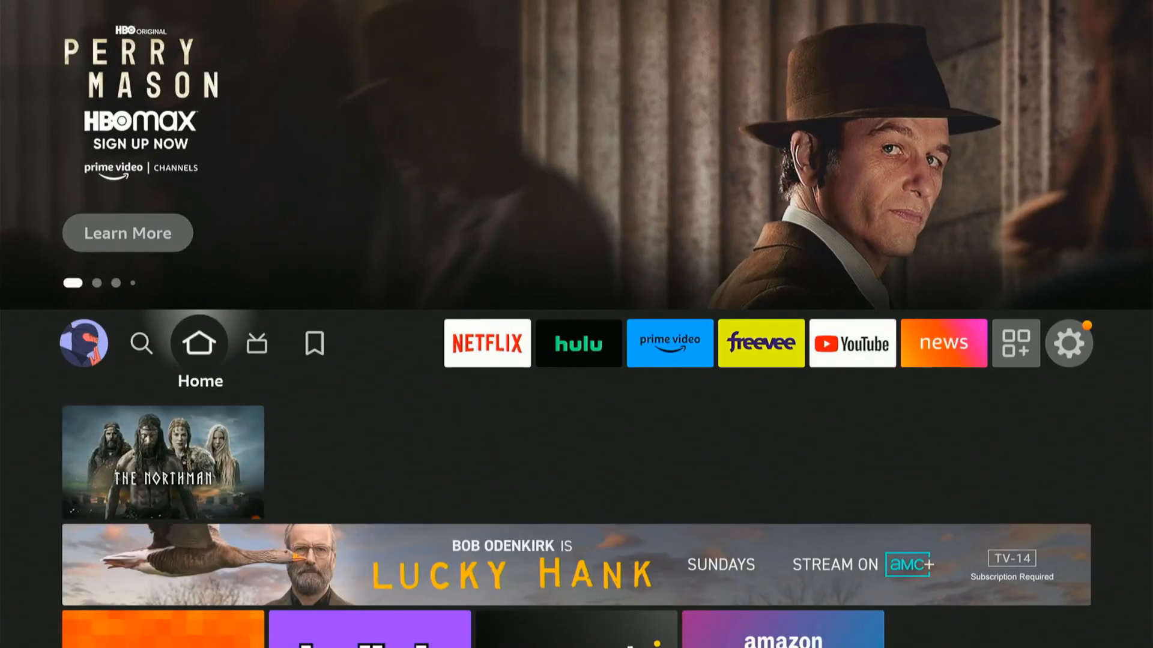
left_click(578, 342)
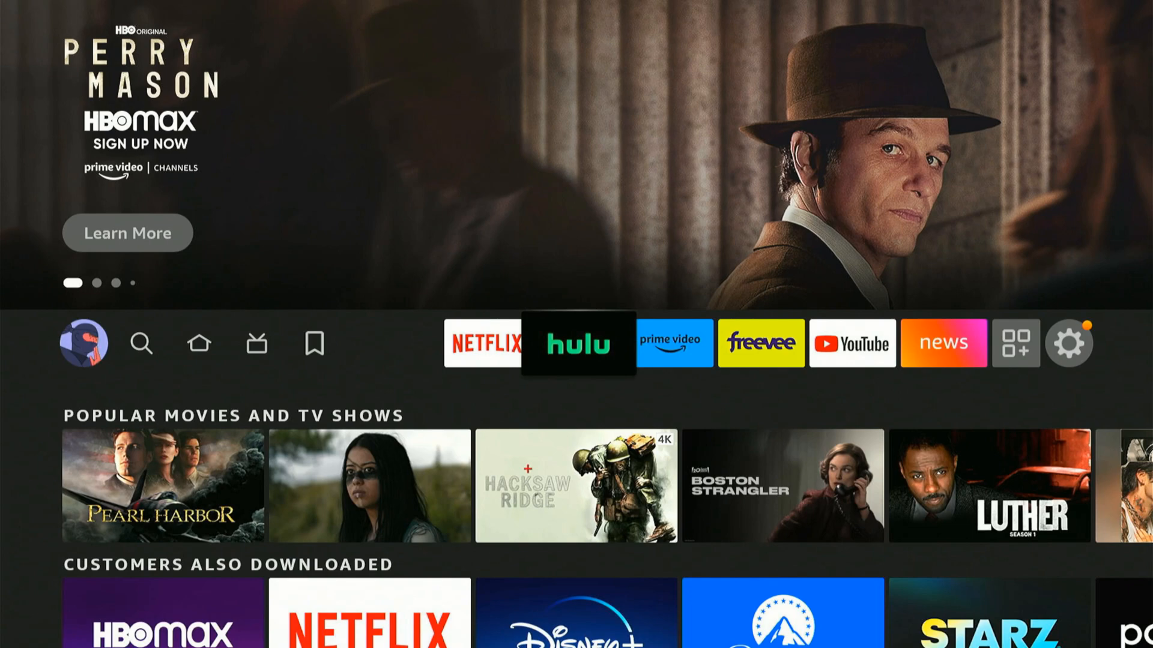
left_click(486, 343)
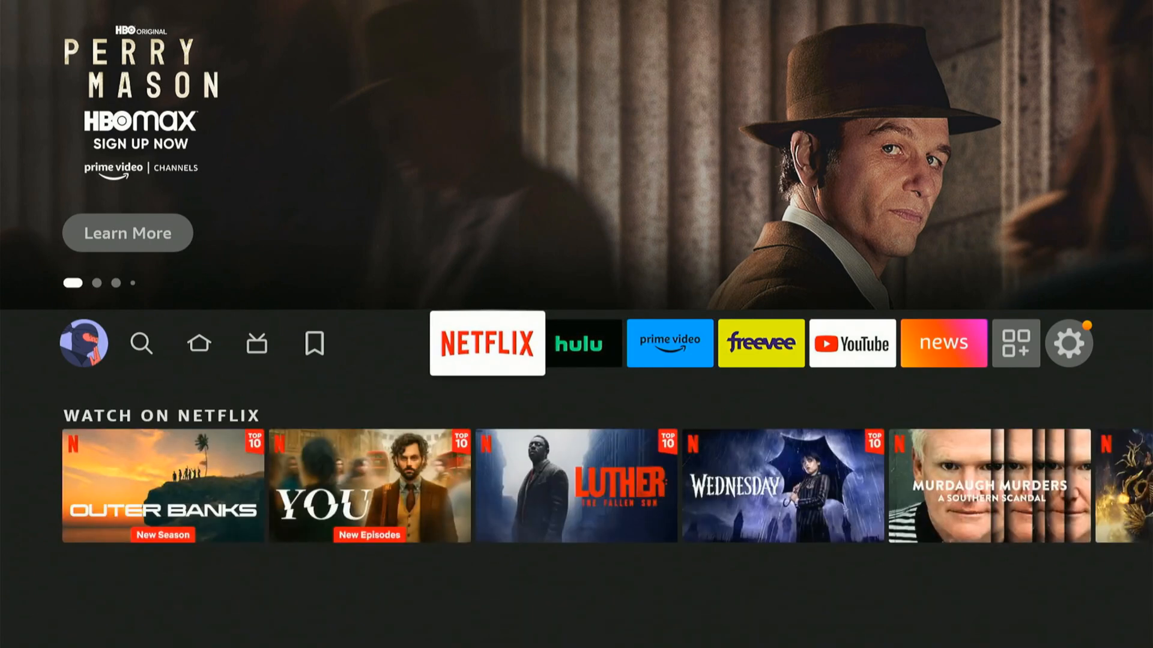
left_click(198, 342)
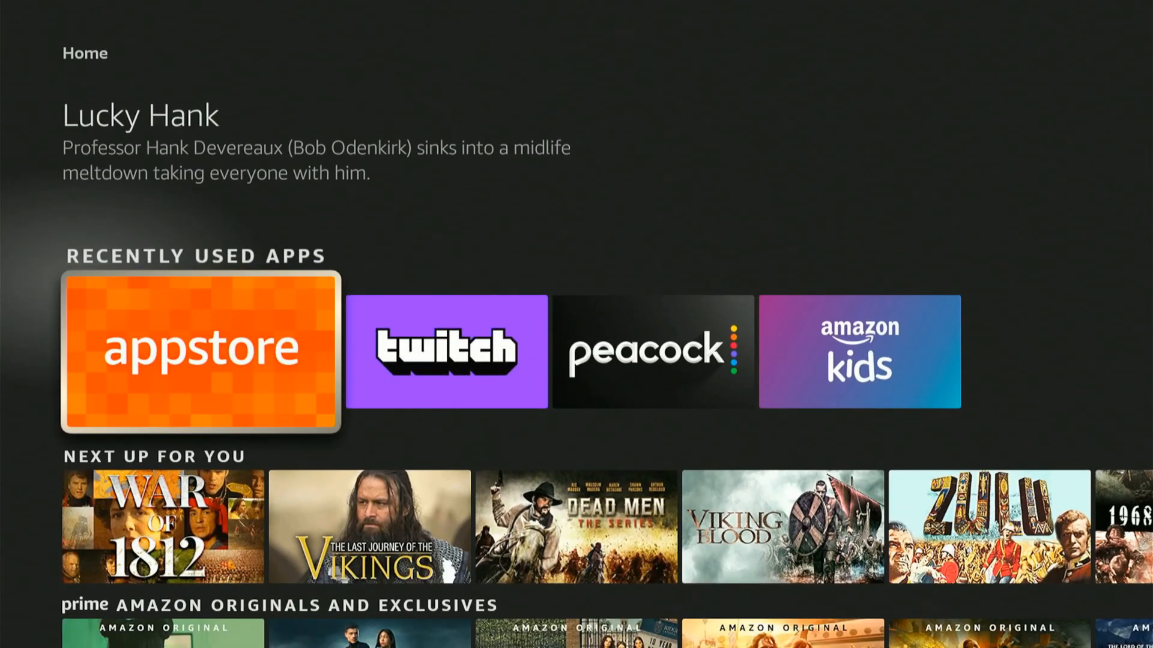
scroll("right", 3)
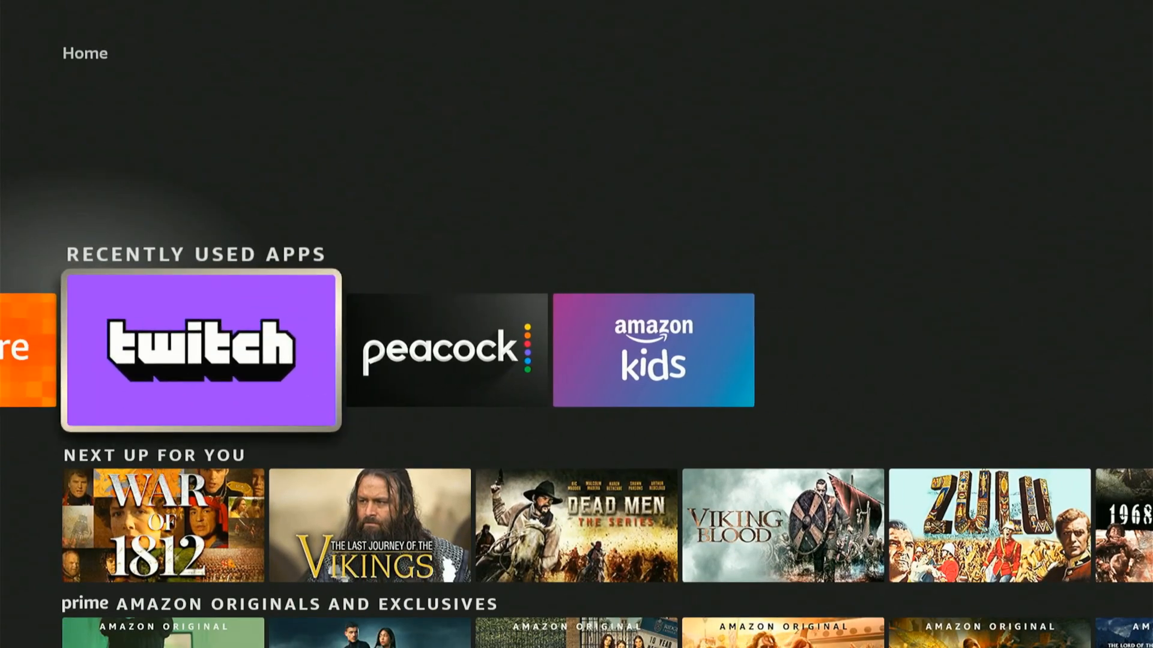